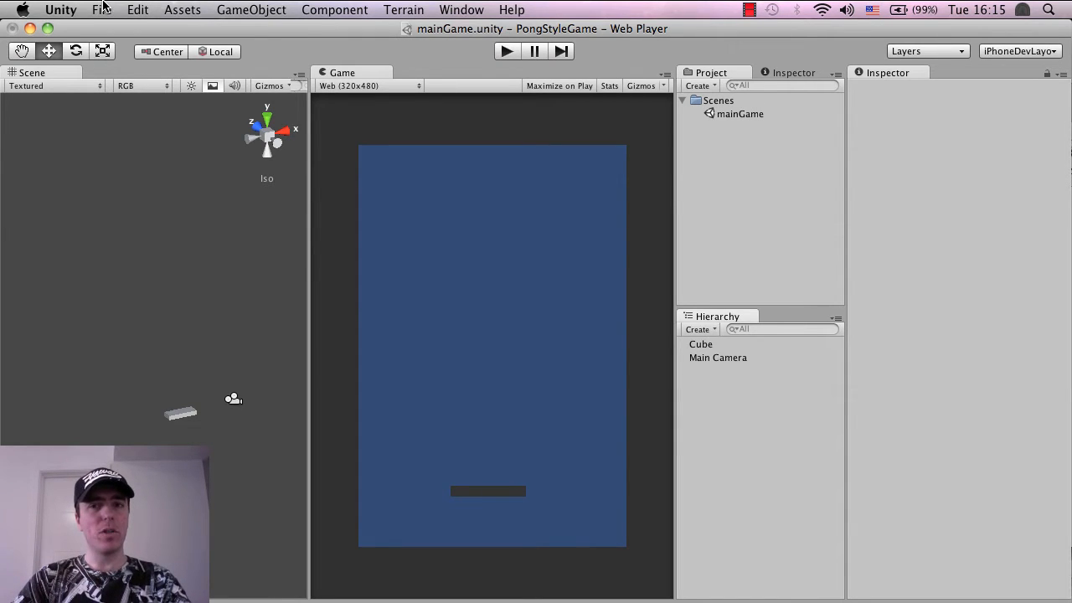
Show the File menu's Save Scene and Save Scene as commands.
click(104, 9)
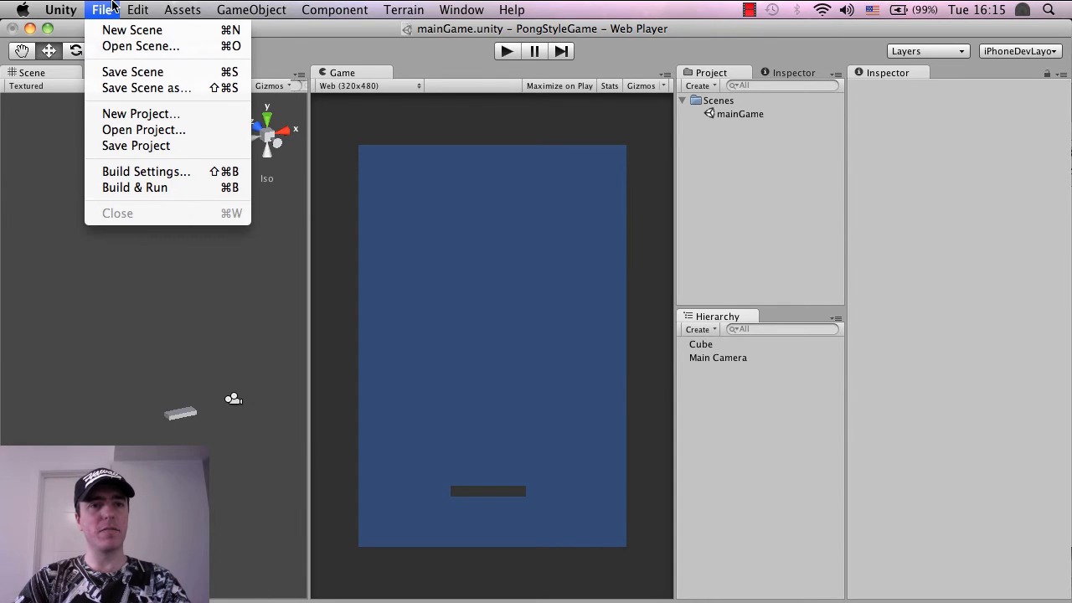
mouse_move(131, 72)
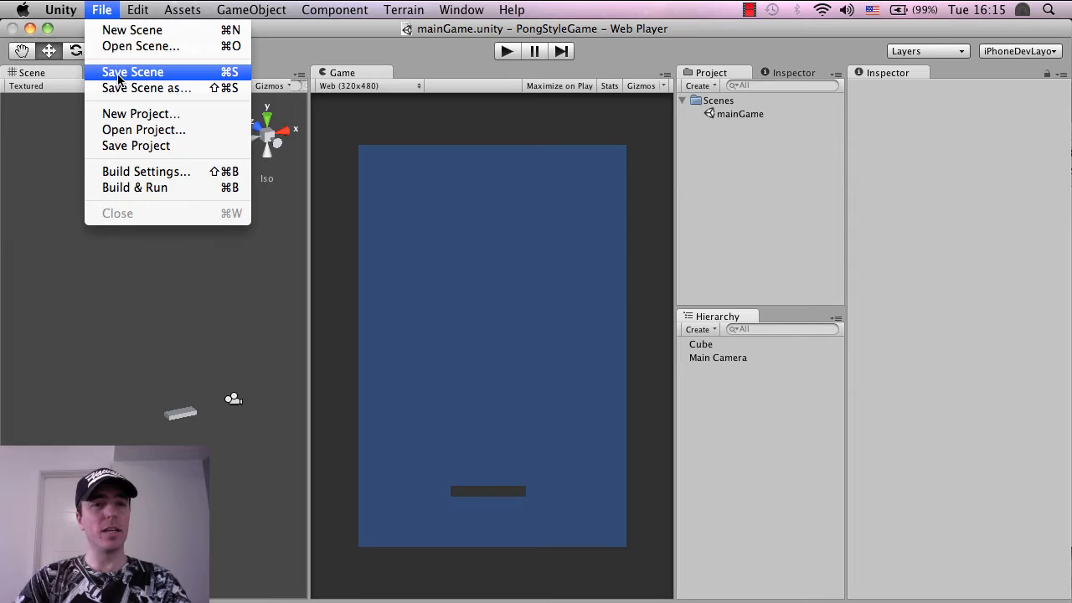
mouse_move(147, 88)
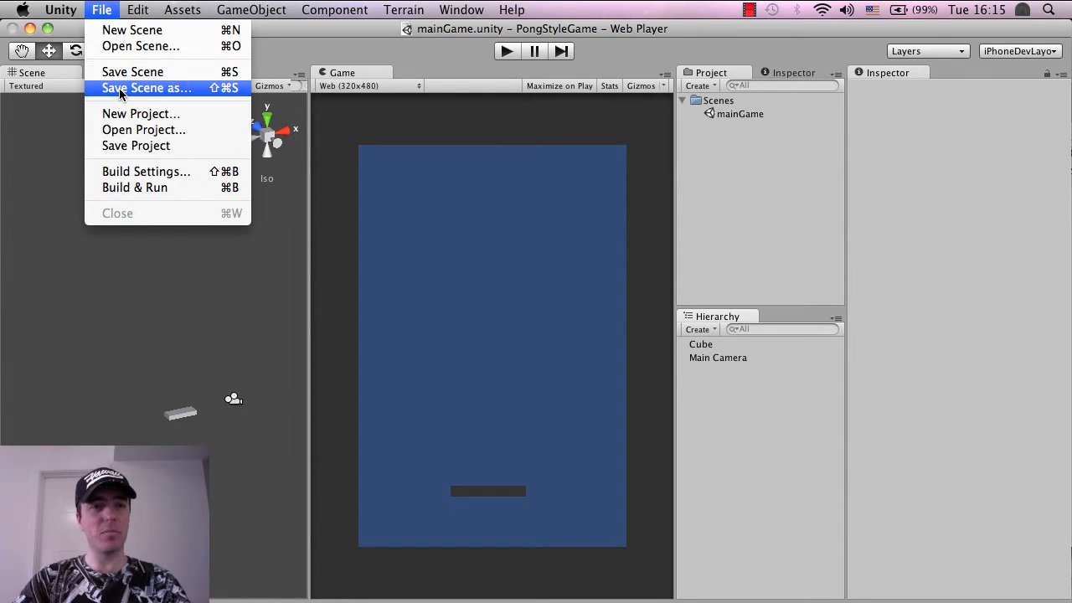
click(145, 88)
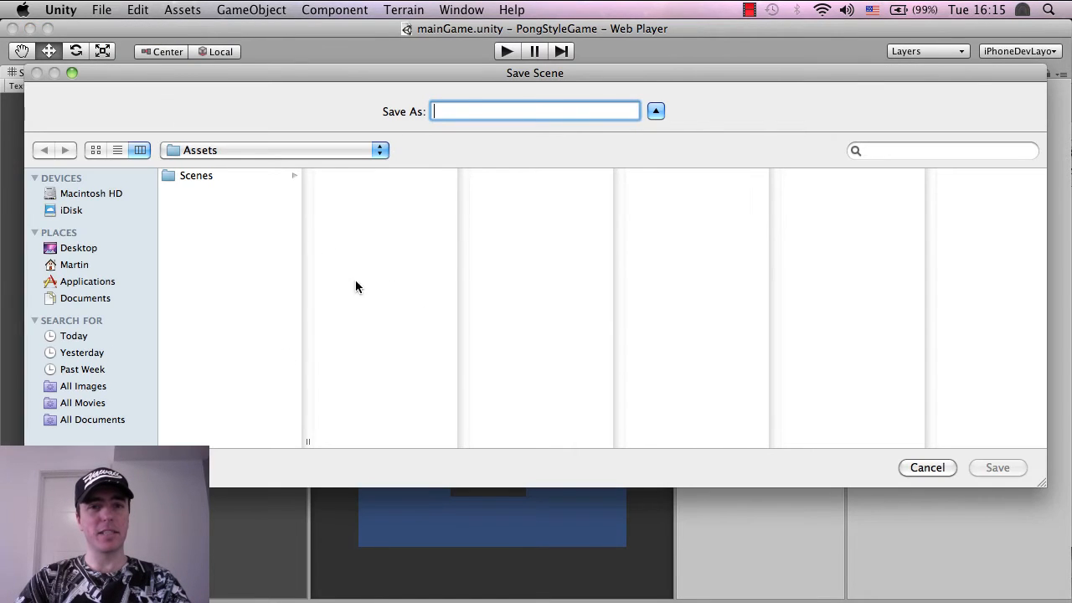
mouse_move(171, 295)
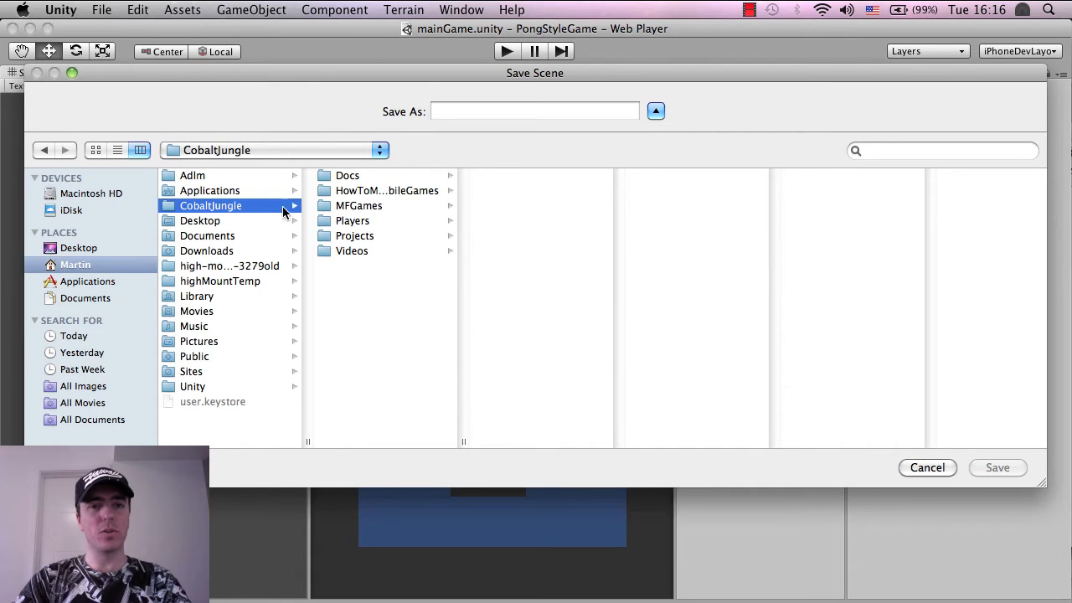
click(386, 190)
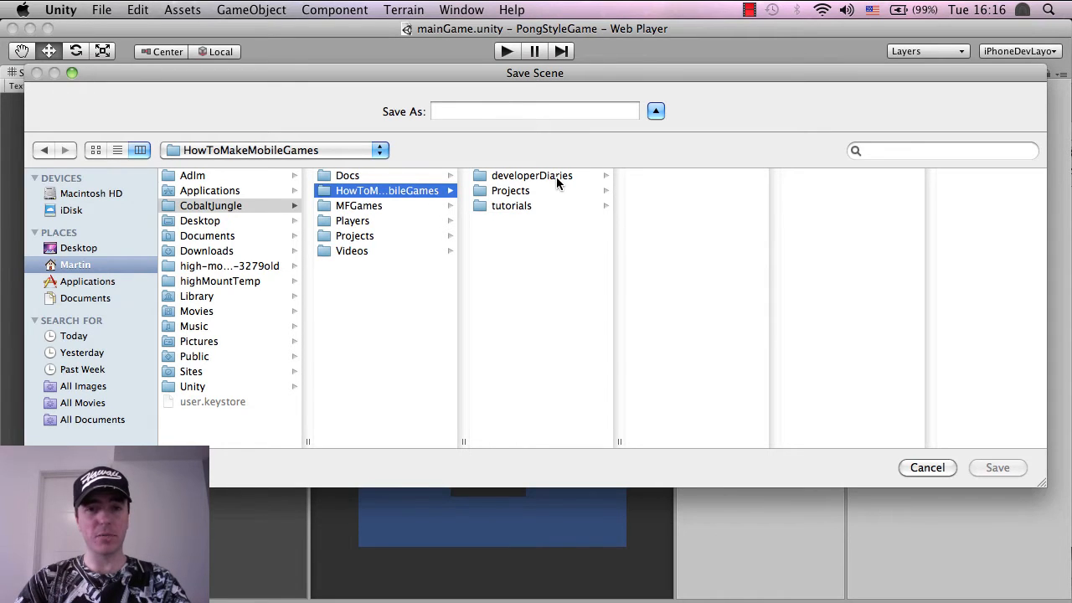
click(510, 190)
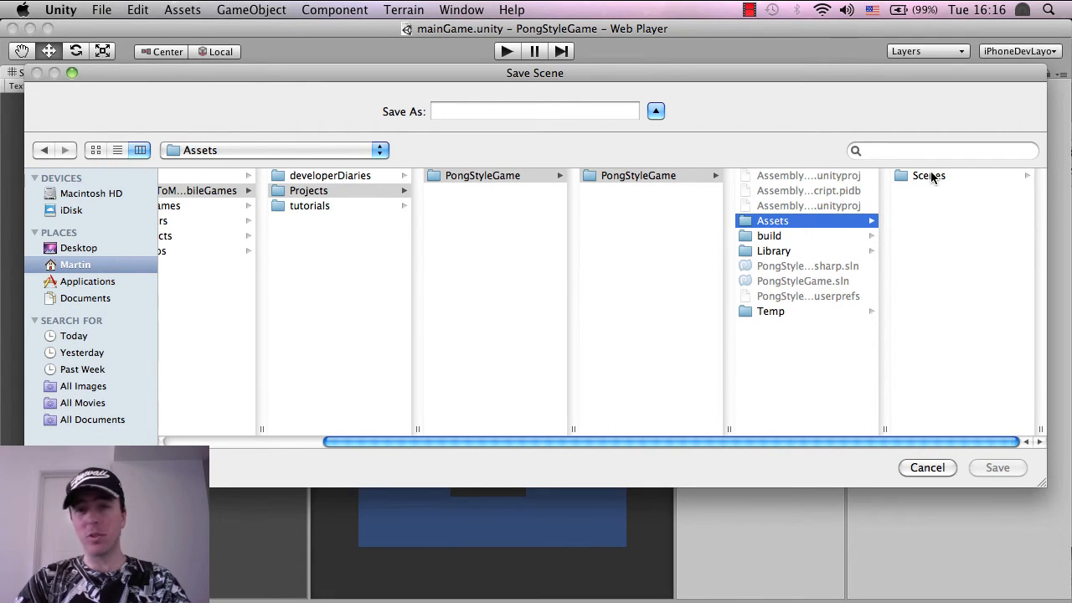
click(929, 175)
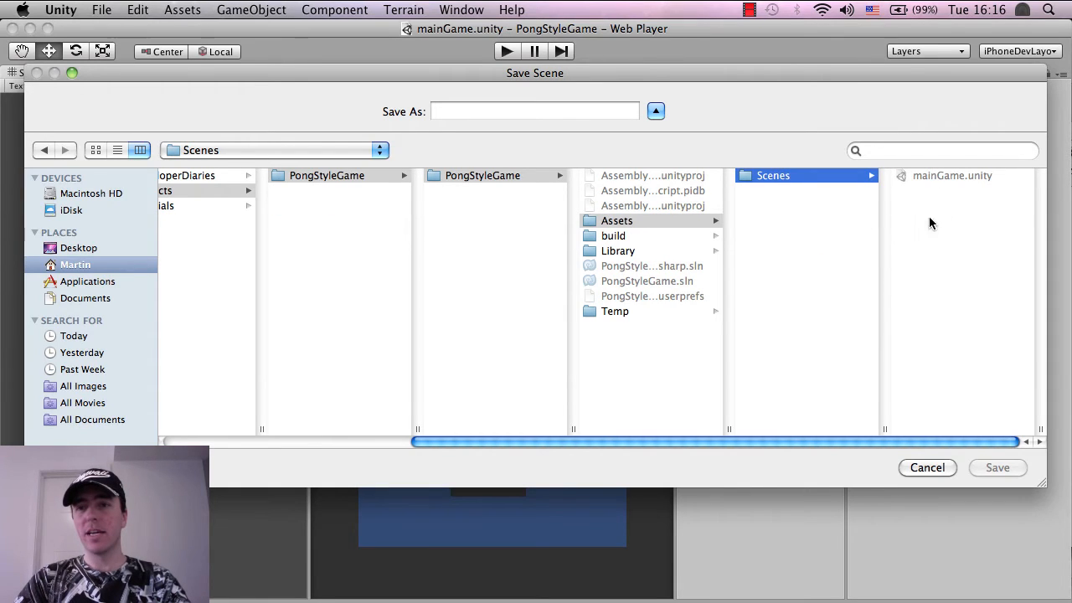
mouse_move(903, 204)
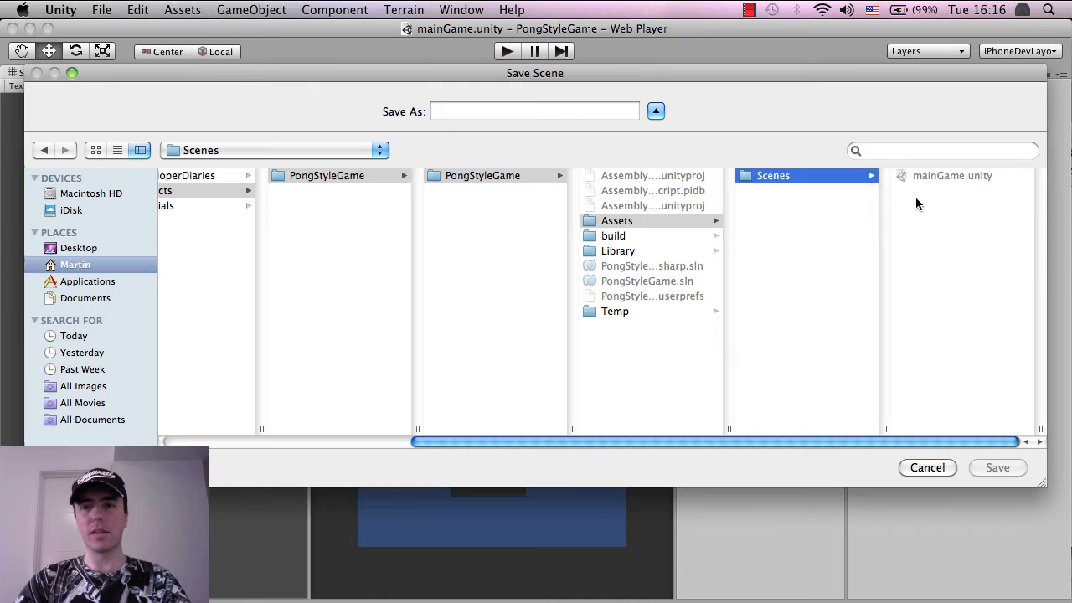
mouse_move(942, 182)
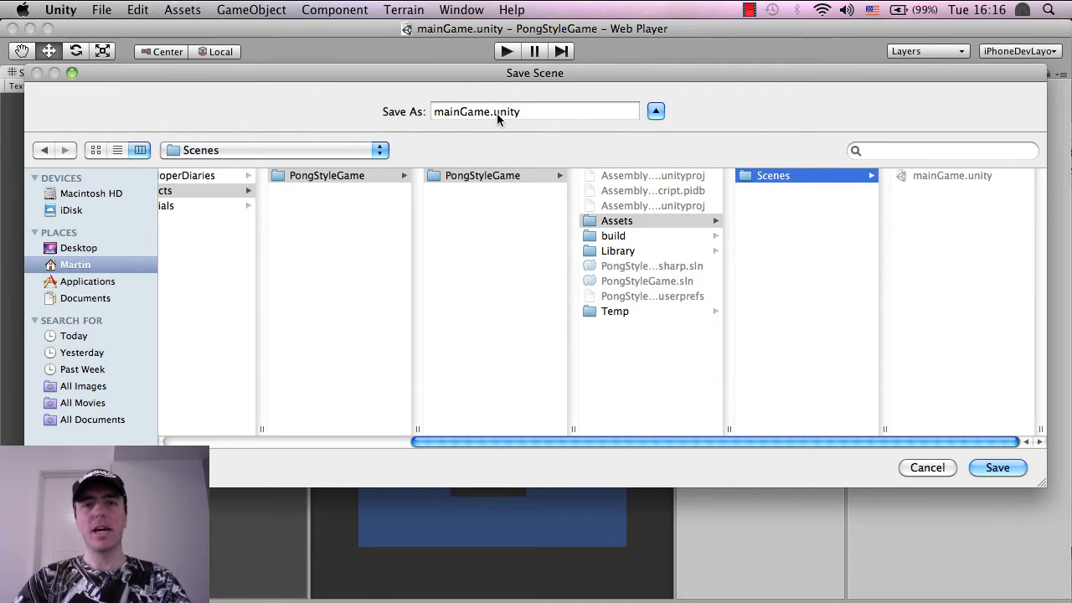
mouse_move(822, 576)
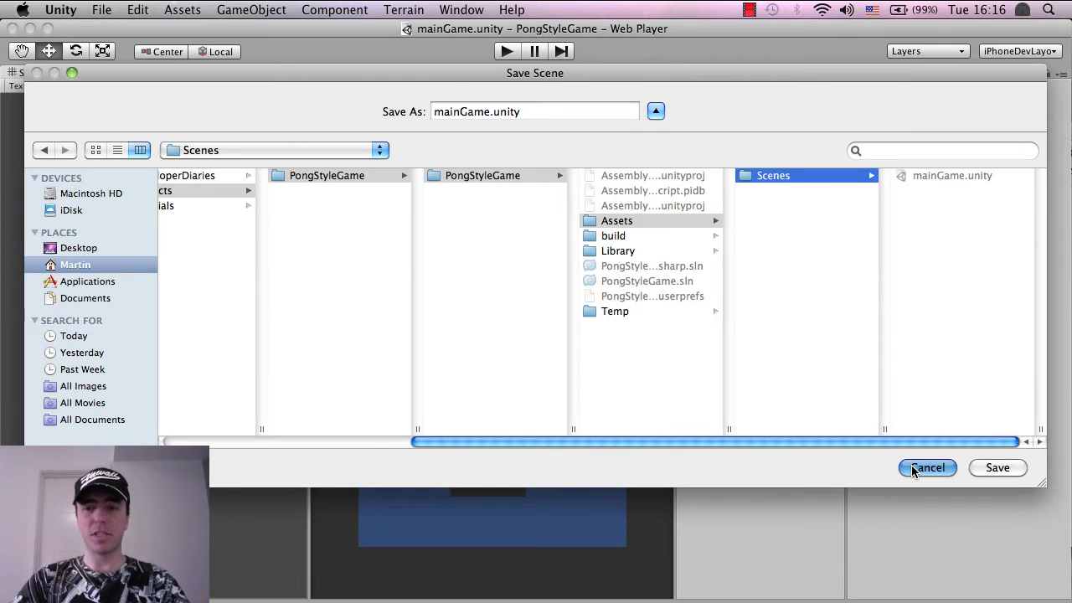
click(927, 467)
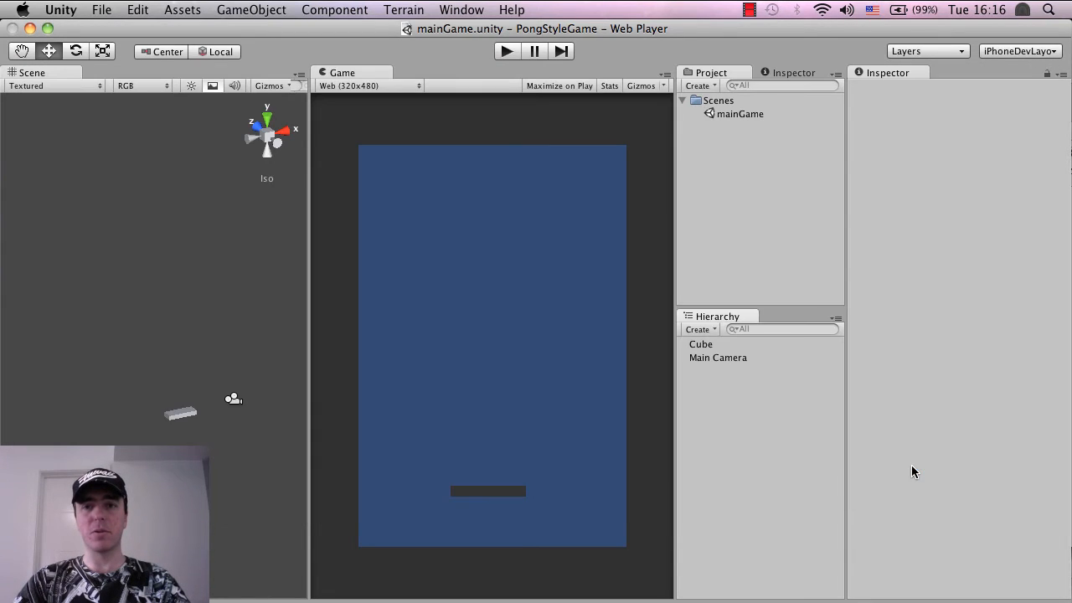
mouse_move(324, 373)
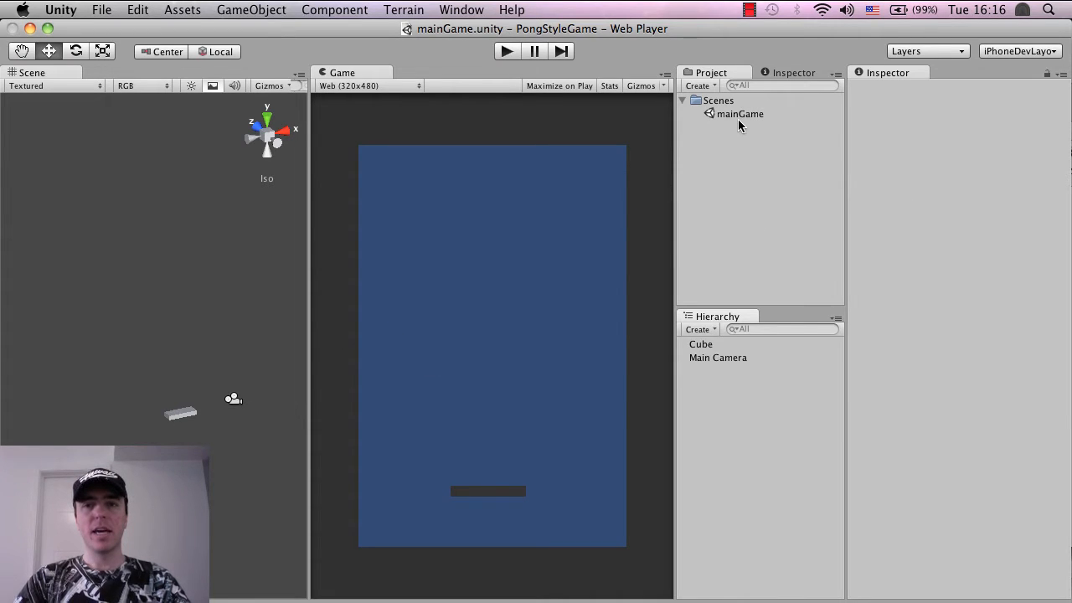
click(718, 99)
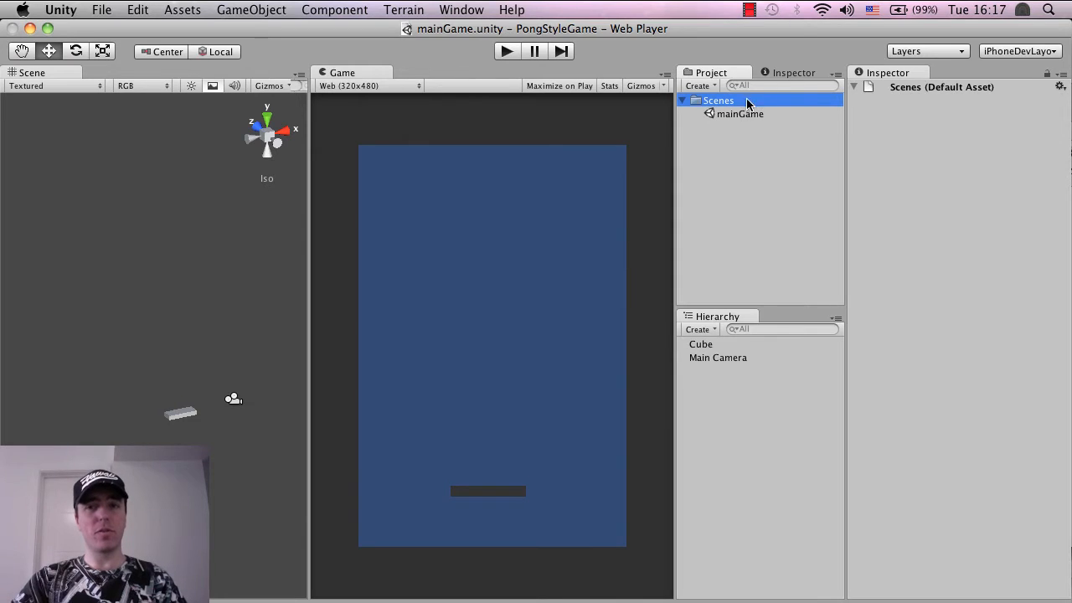
mouse_move(812, 164)
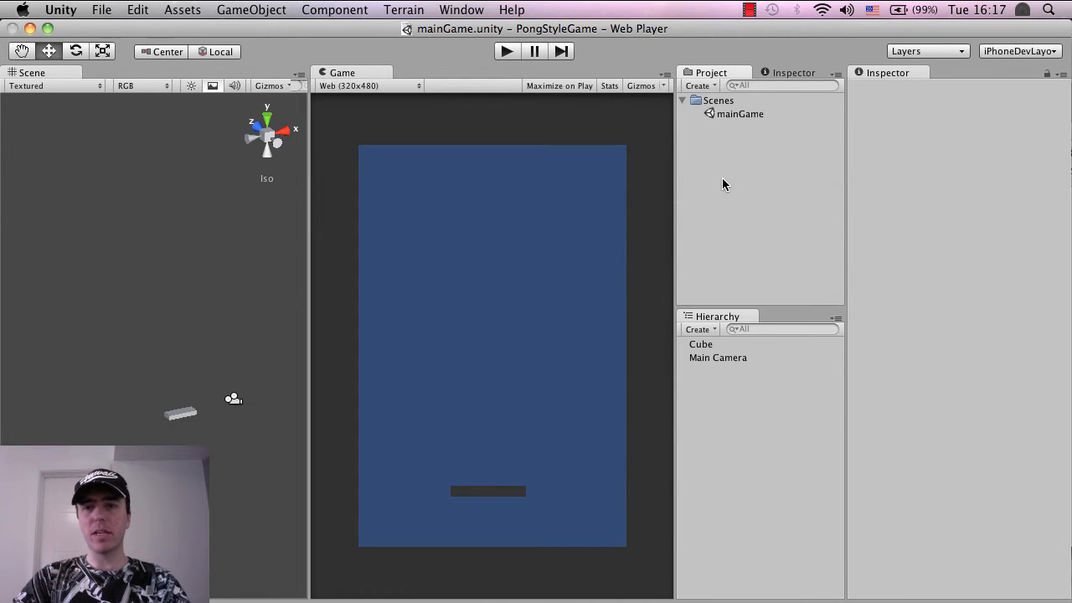
right_click(724, 184)
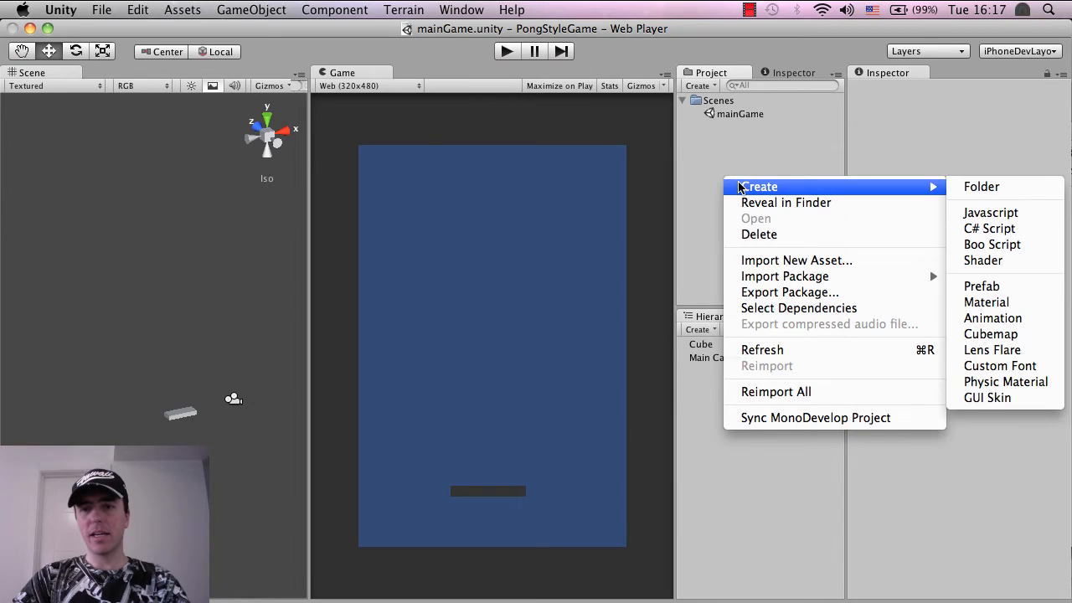
mouse_move(981, 185)
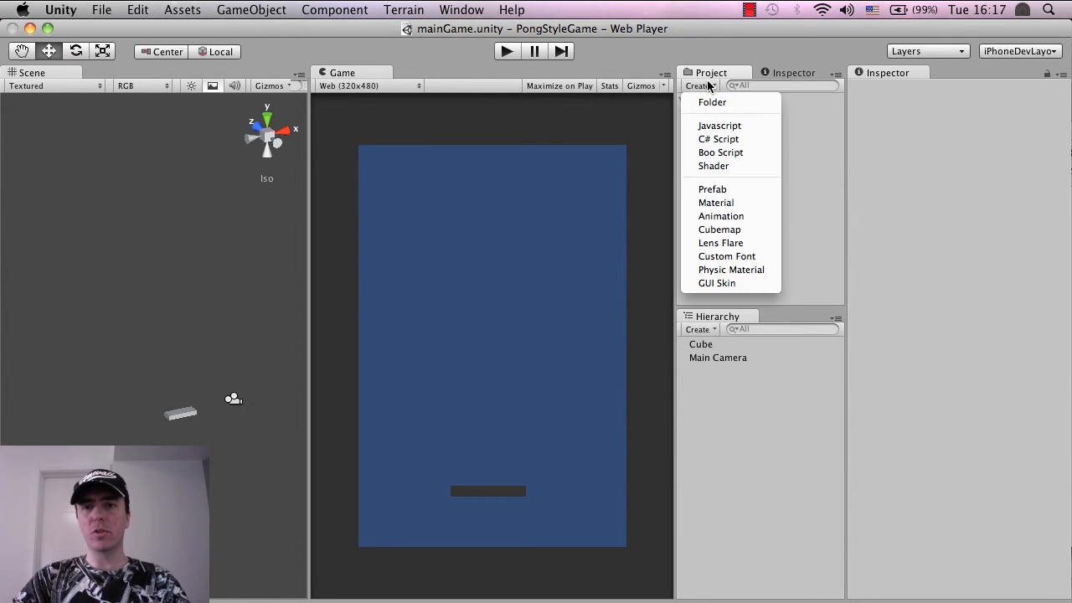
click(711, 102)
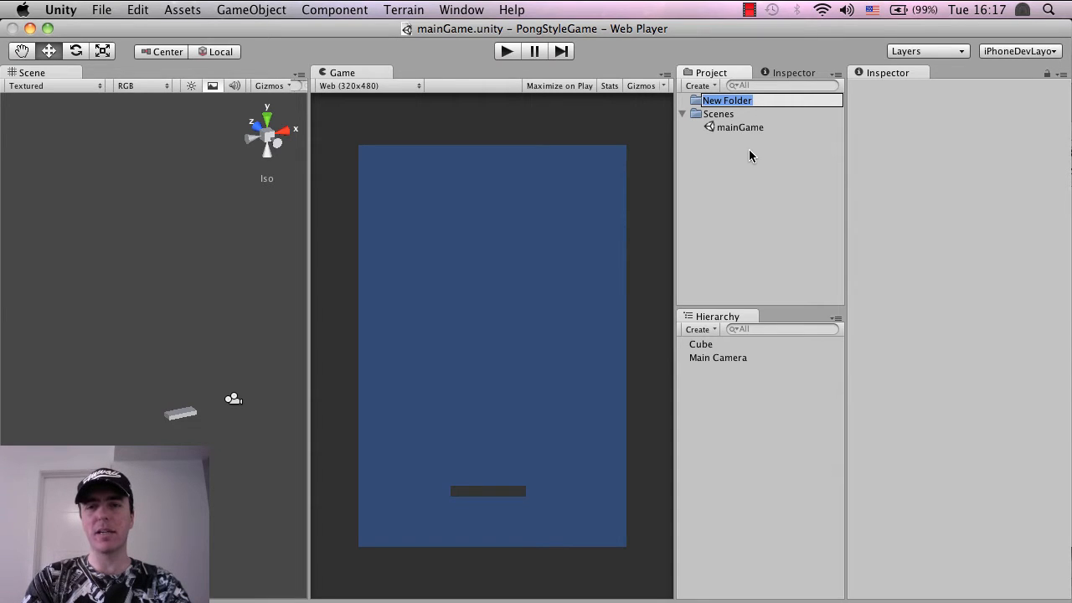
text(Scrip)
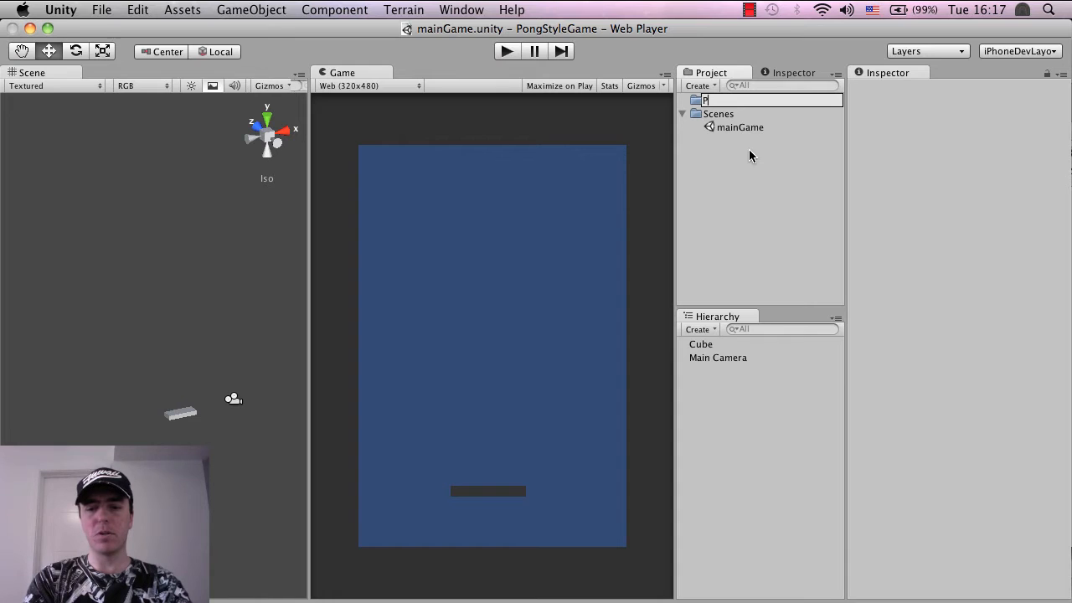
text(ongScripts)
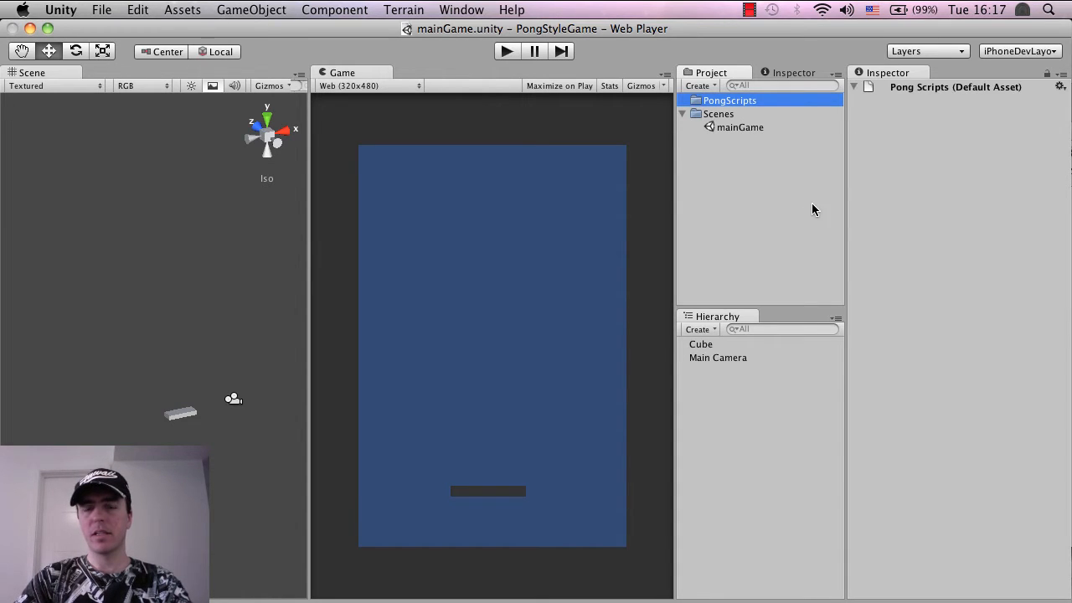
mouse_move(726, 204)
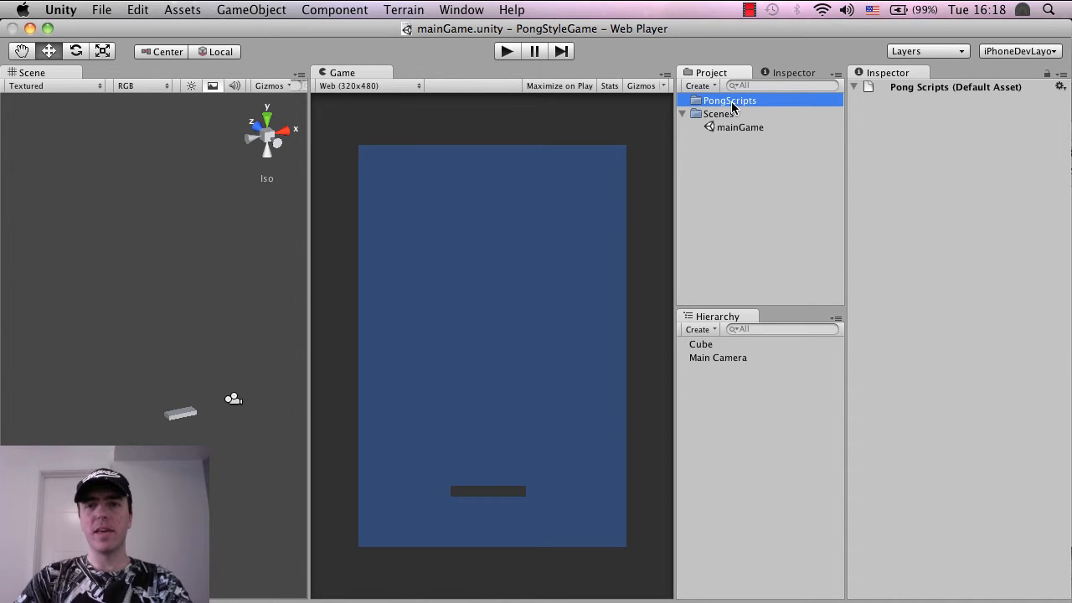
Create a new JavaScript in PongScripts and name it 'Paddle'.
right_click(730, 100)
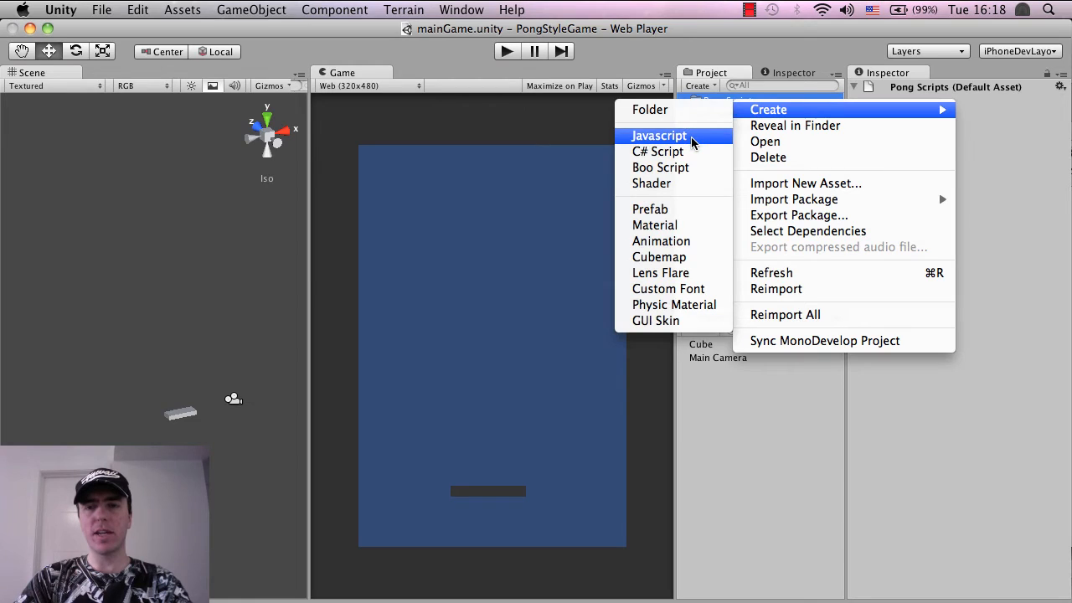
click(659, 136)
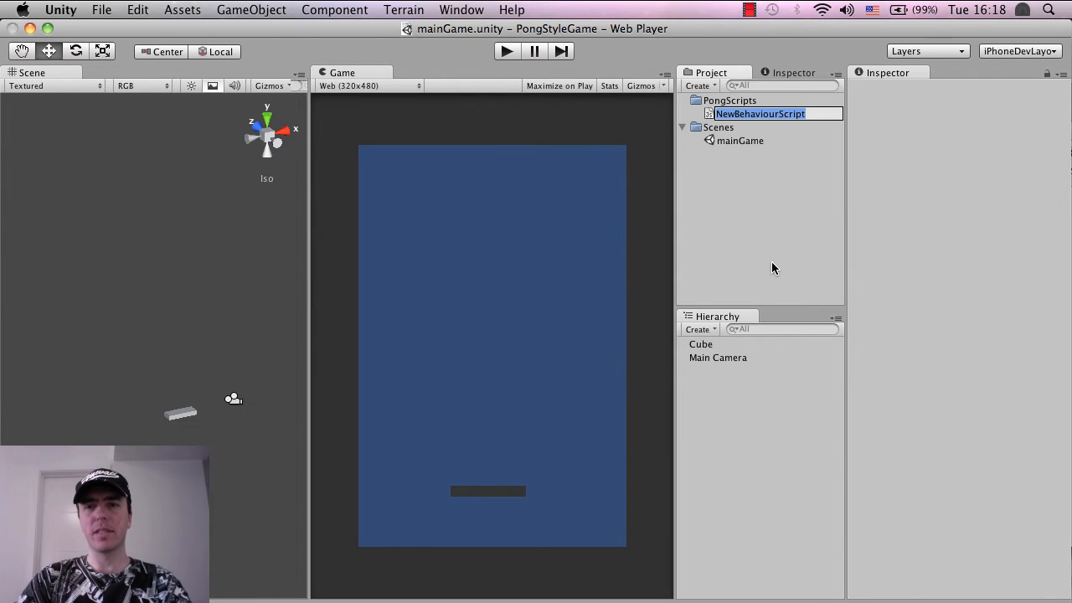
text(Pa)
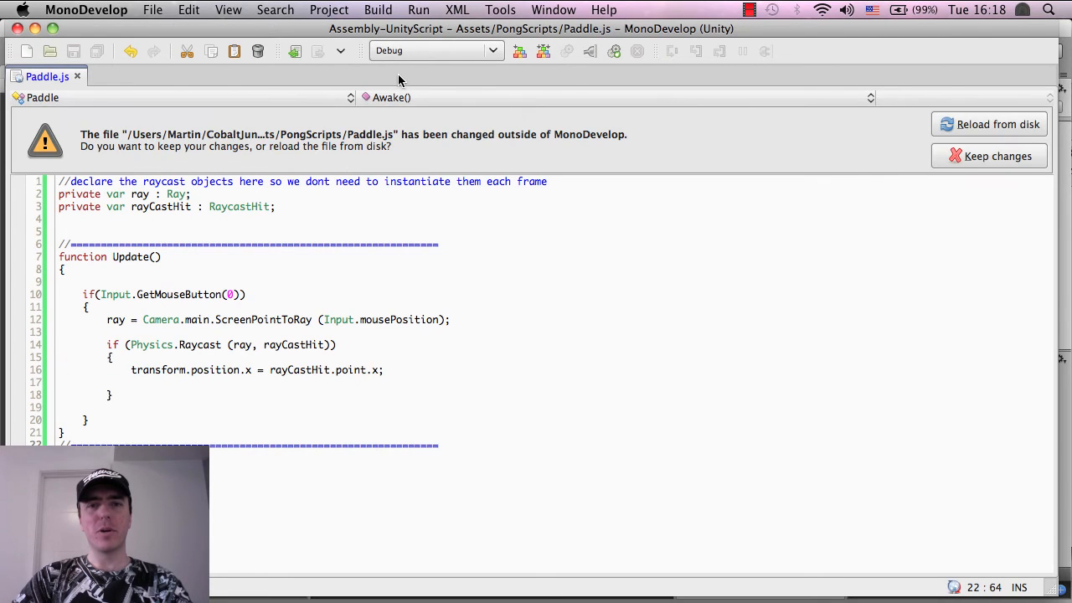
Reload Paddle.js from disk to get the empty Update function.
click(988, 124)
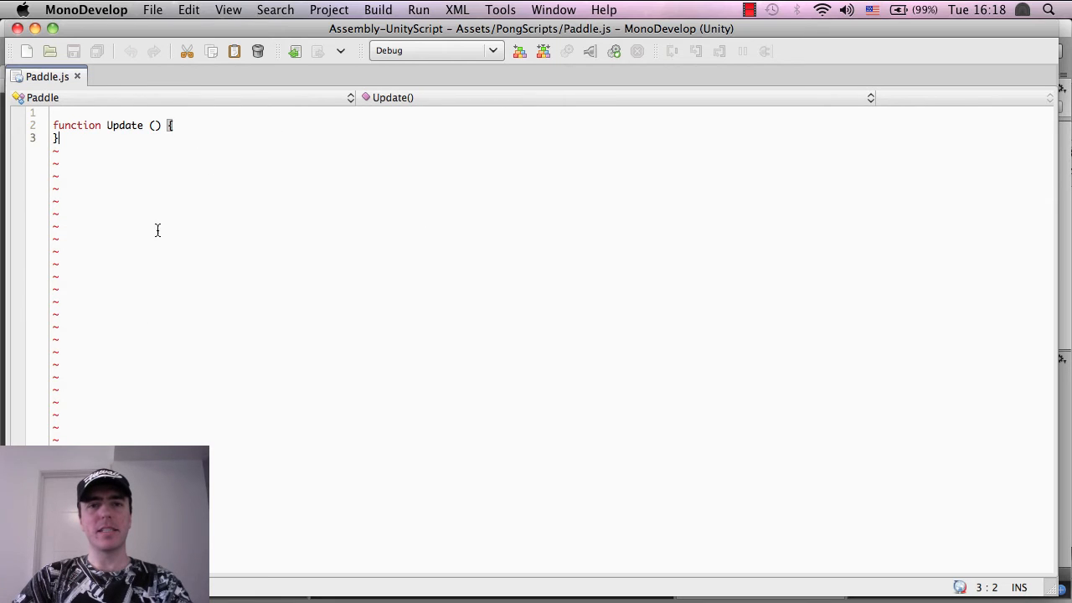
mouse_move(372, 258)
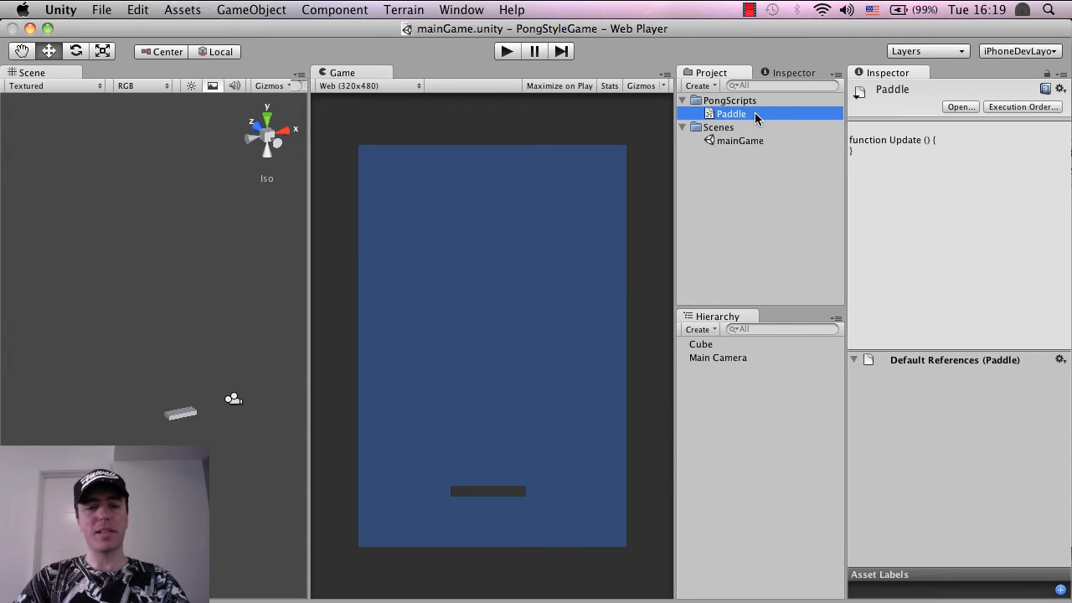
Open the Paddle script from the Project panel in the script editor.
double_click(730, 113)
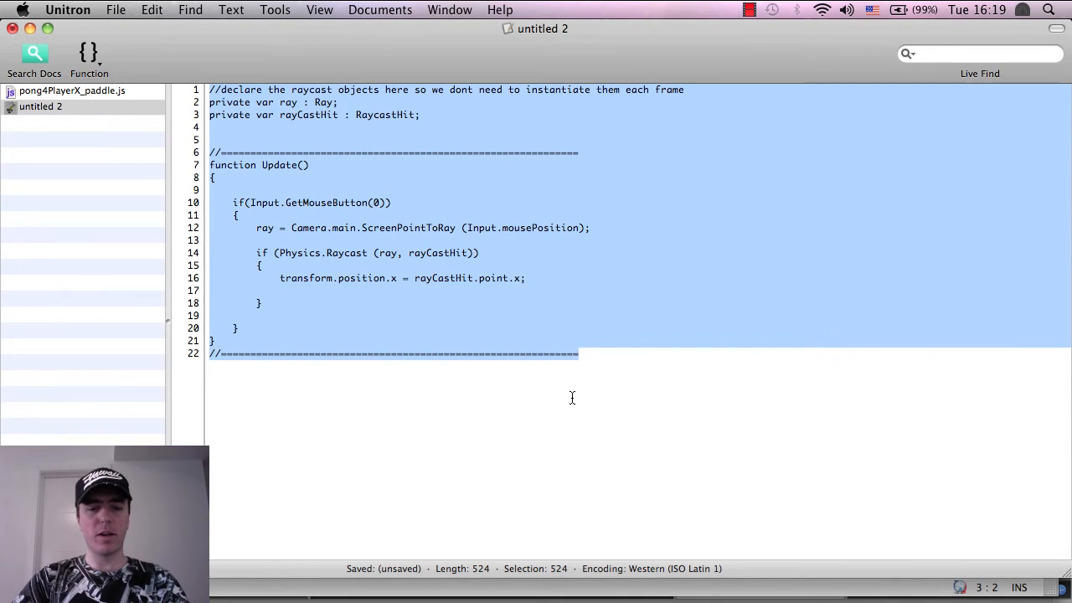
mouse_move(429, 571)
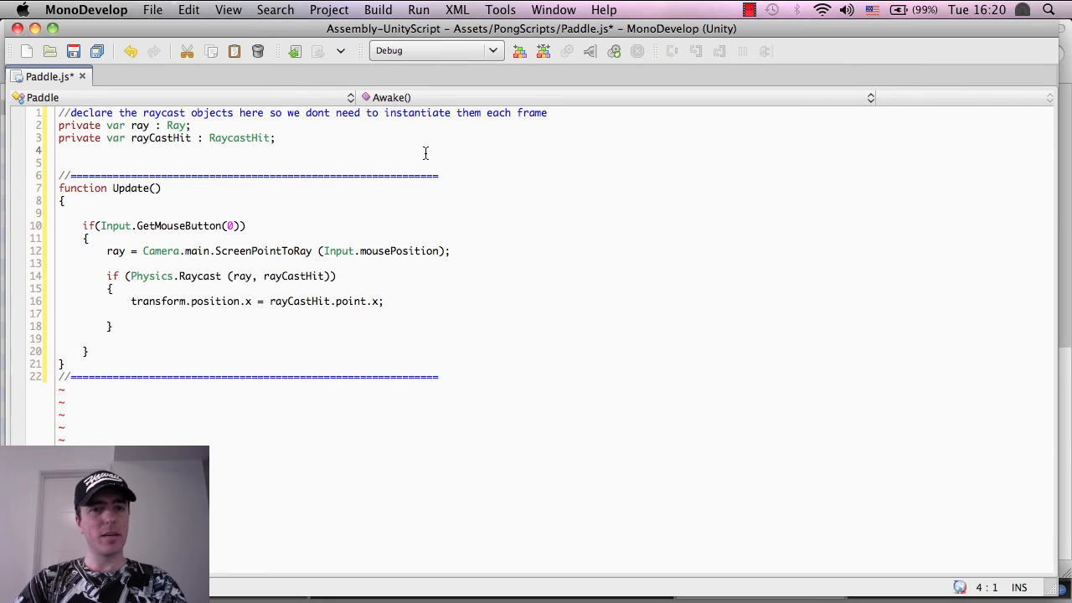
mouse_move(562, 370)
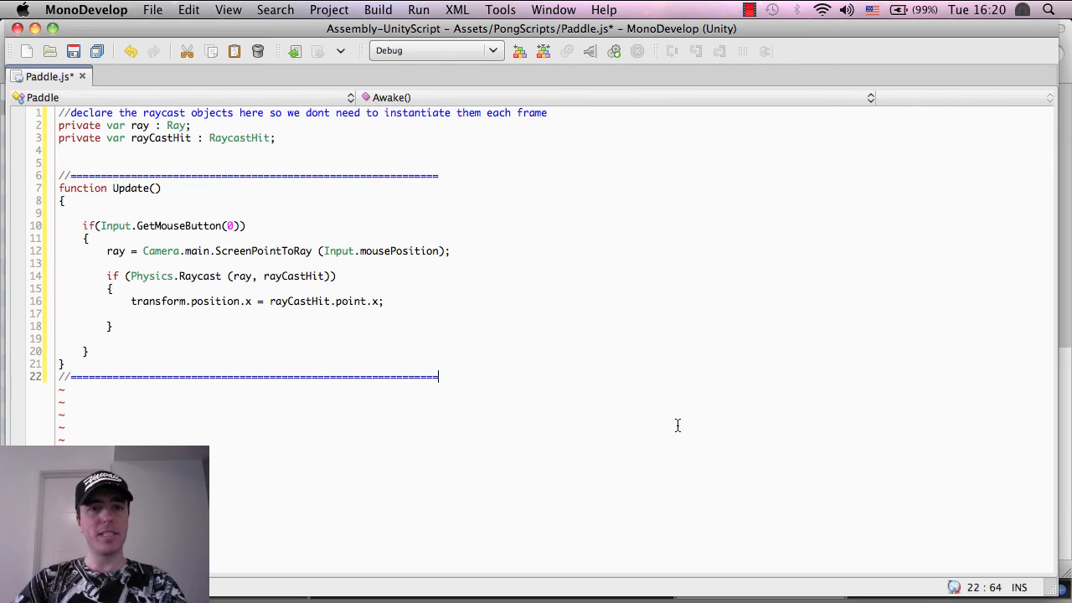
Click through the pasted raycast code in Paddle.js, clearing the Update header highlight.
click(106, 313)
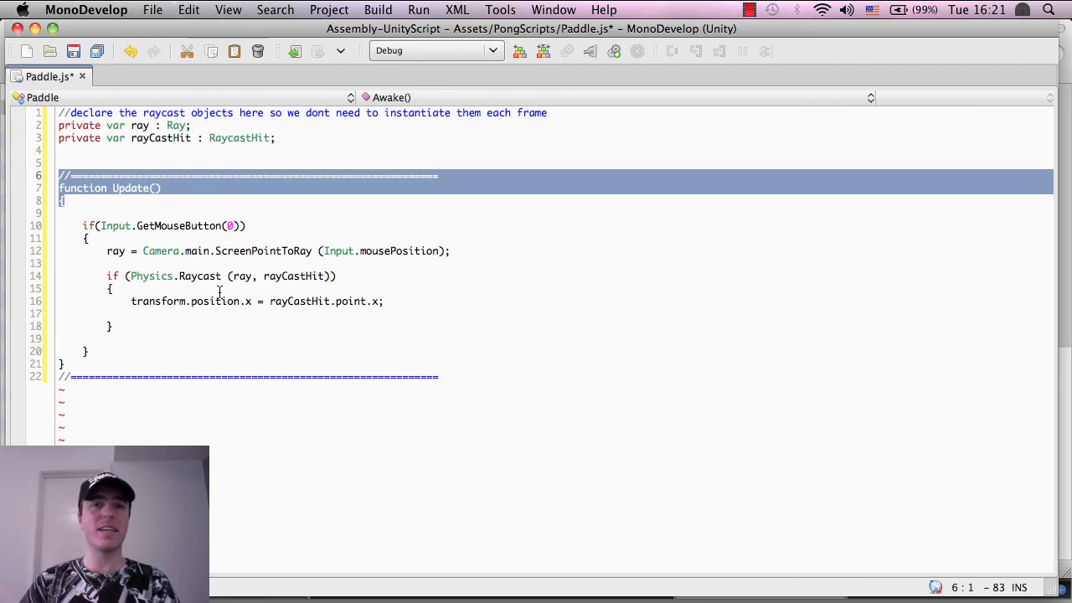
click(112, 326)
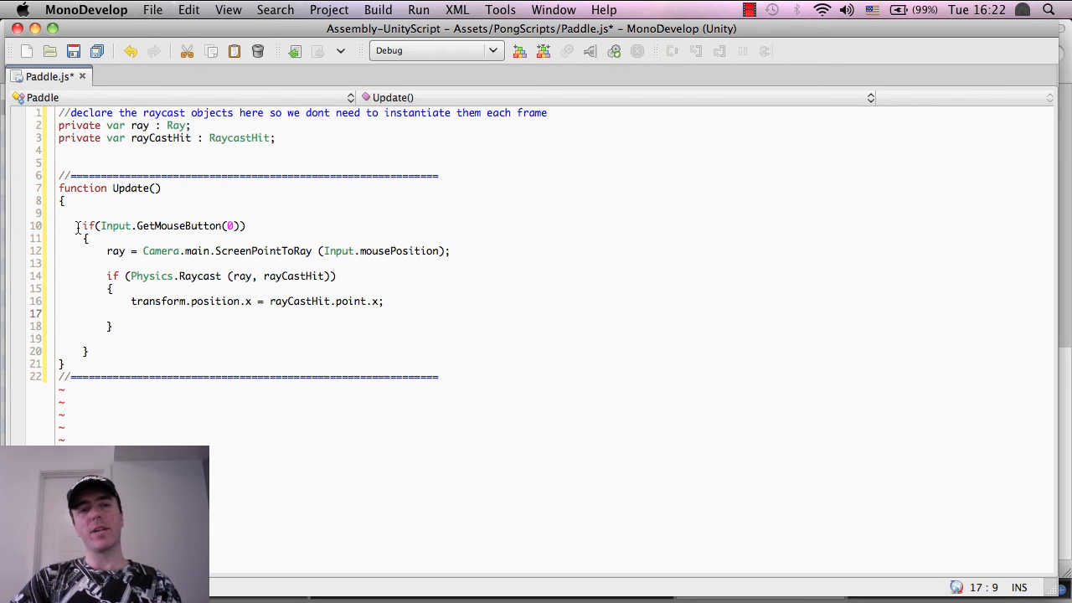
drag(82, 225, 245, 225)
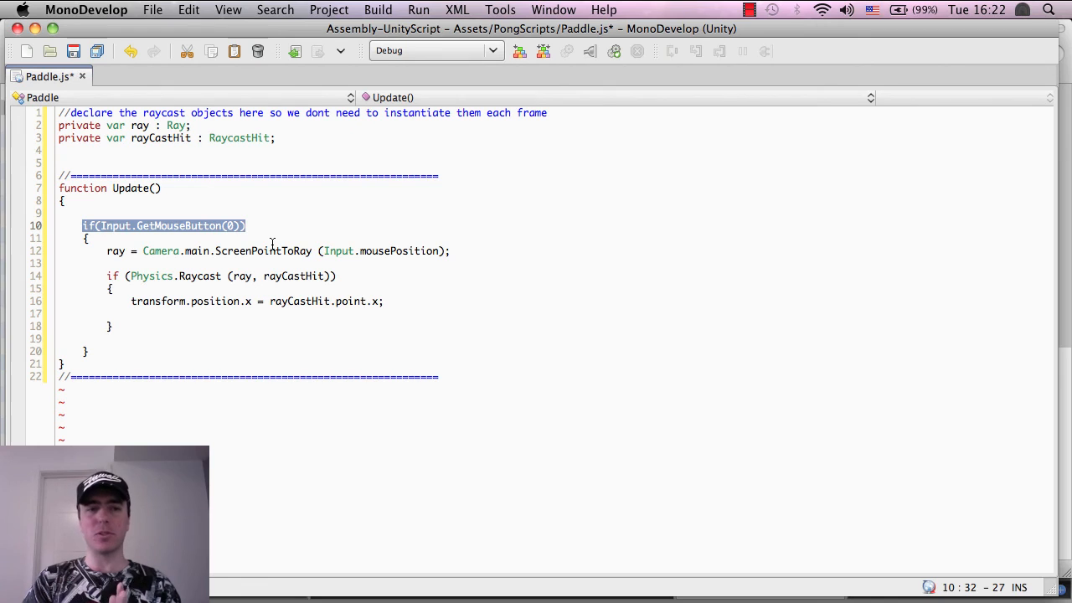
click(101, 225)
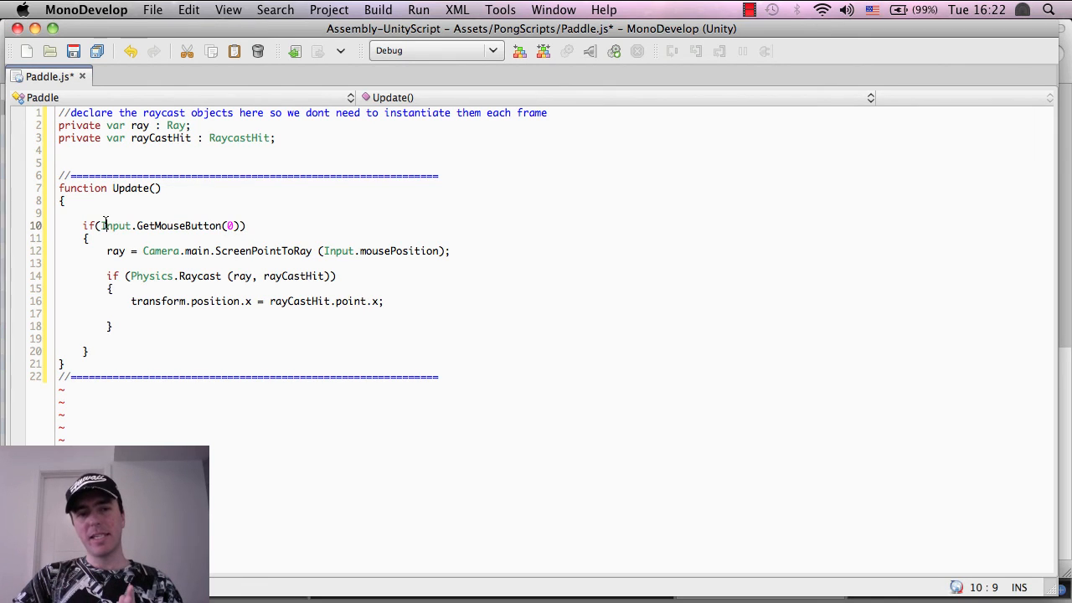
drag(104, 225, 149, 225)
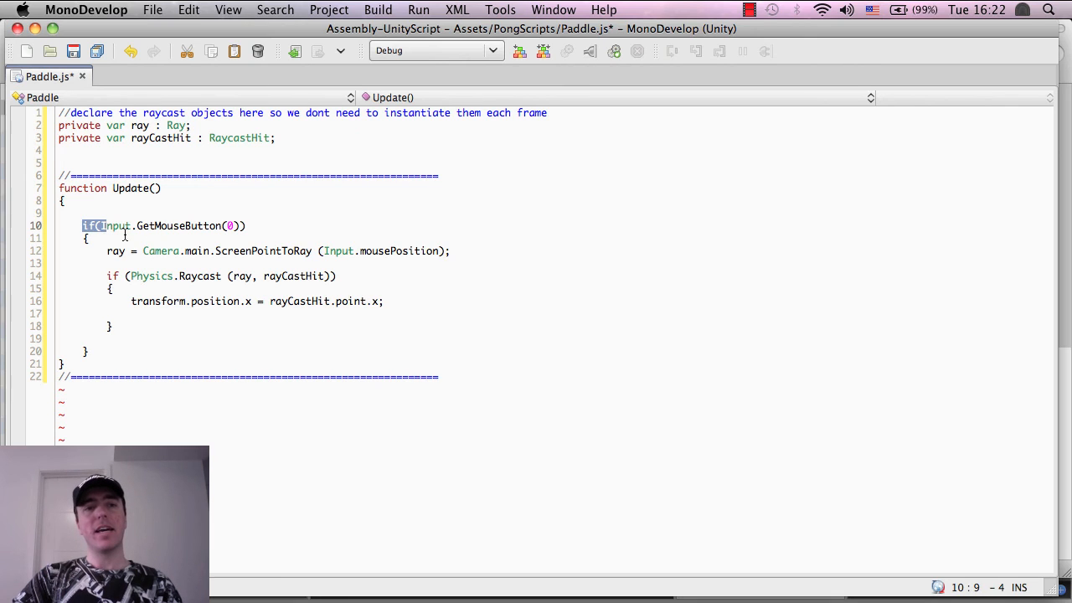
drag(85, 237, 113, 325)
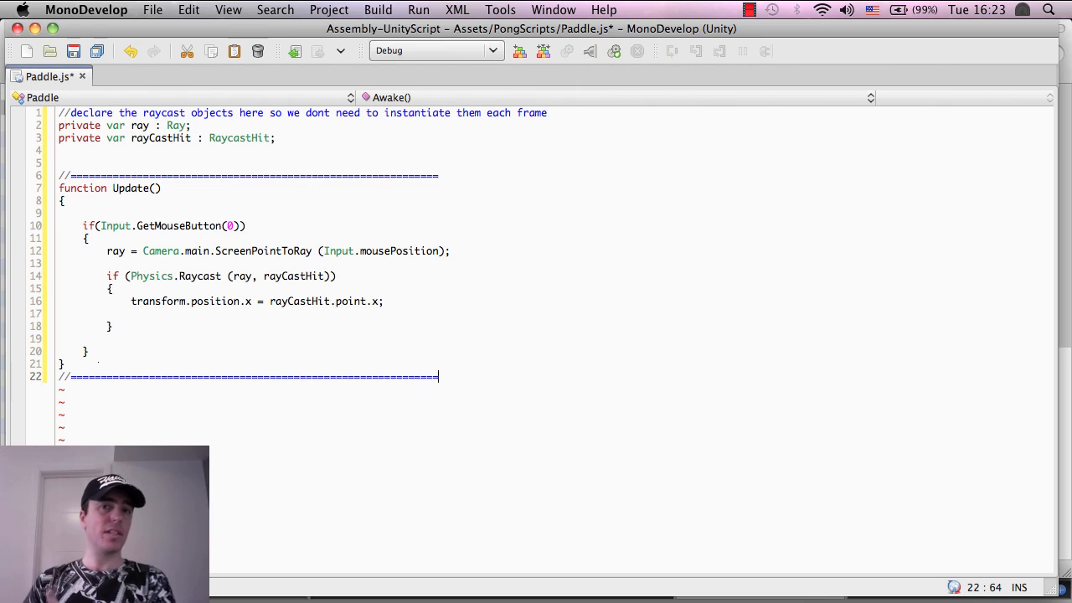
click(85, 351)
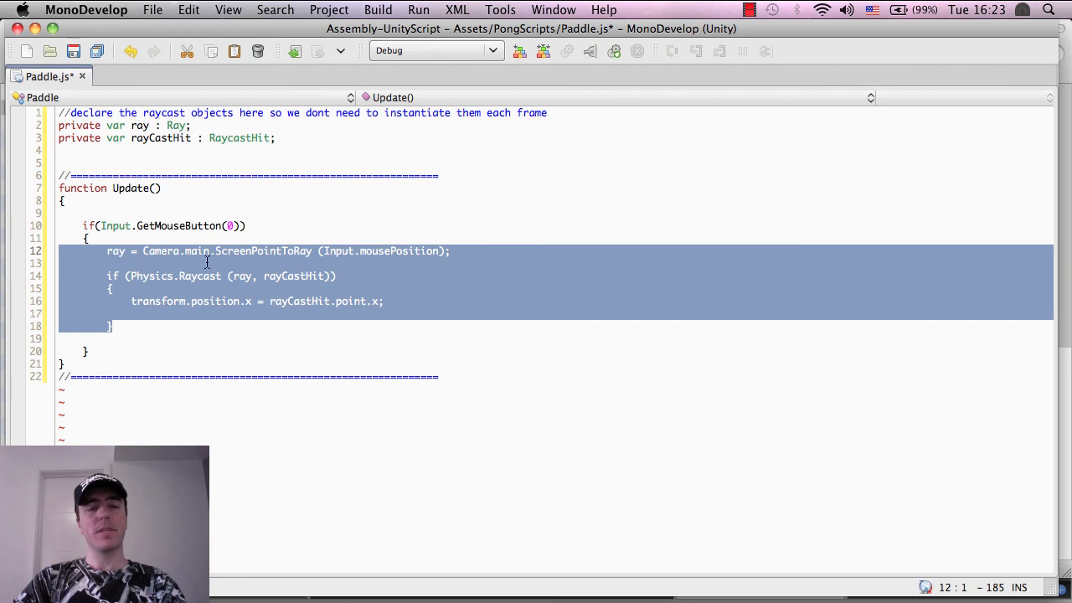
click(114, 251)
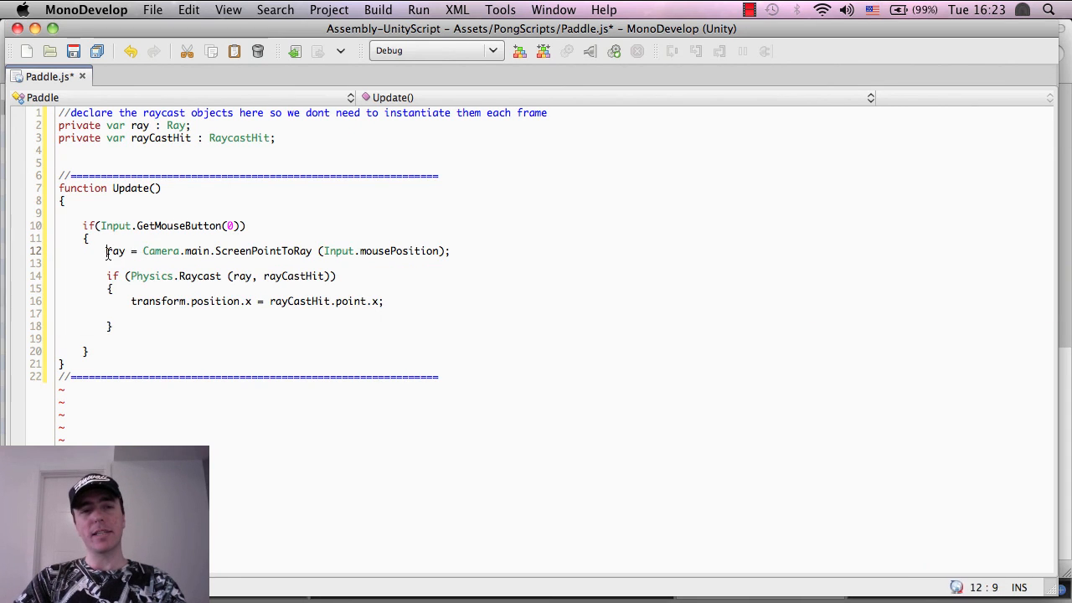
triple_click(277, 250)
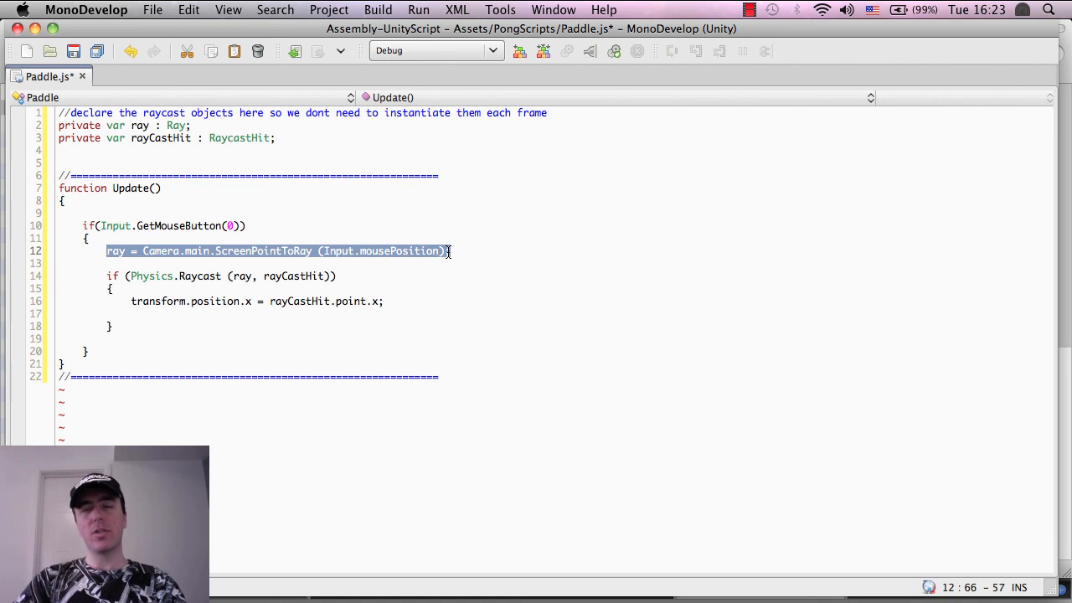